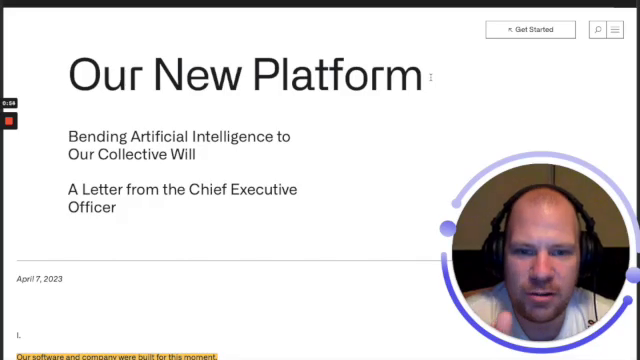
scroll(down, 3)
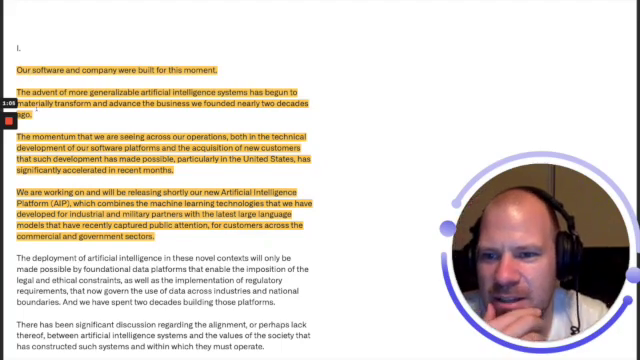
scroll(down, 3)
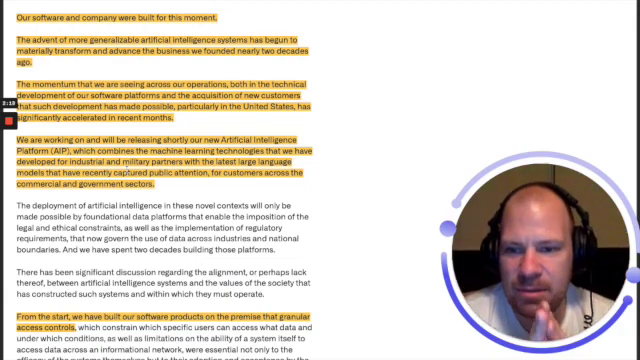
scroll(down, 3)
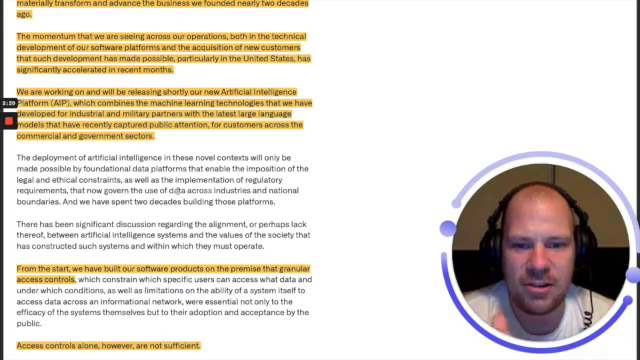
scroll(down, 3)
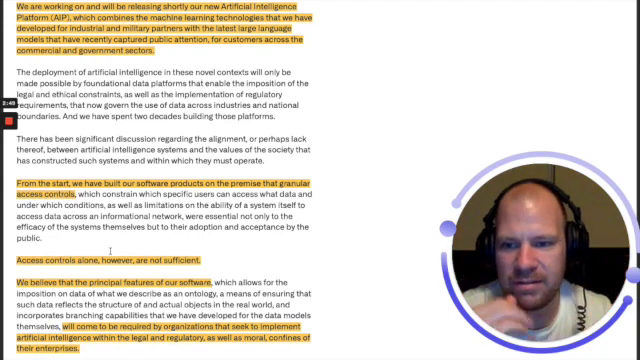
scroll(down, 3)
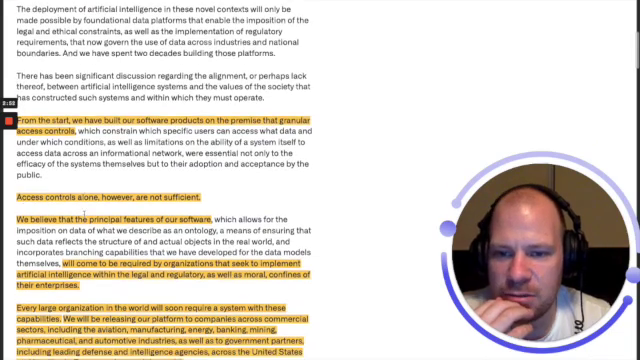
scroll(down, 3)
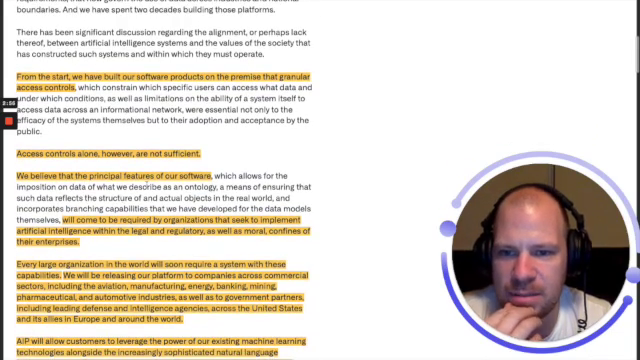
scroll(down, 3)
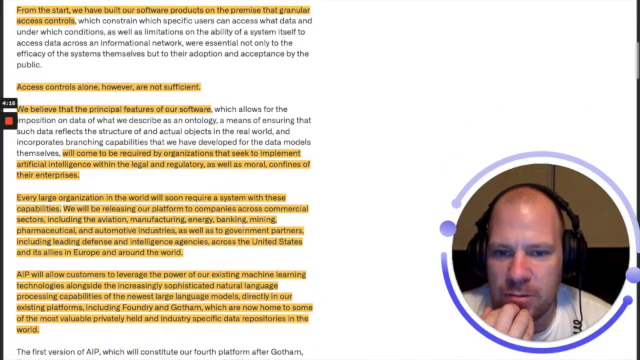
scroll(down, 3)
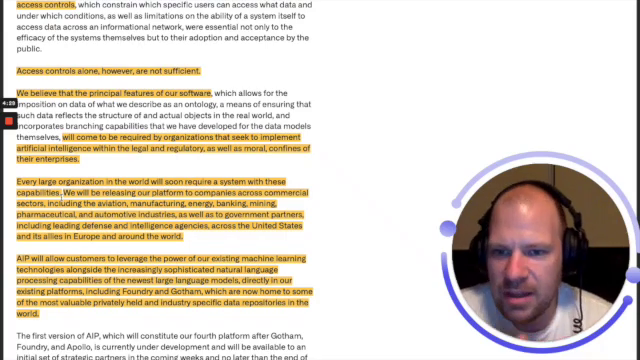
scroll(down, 3)
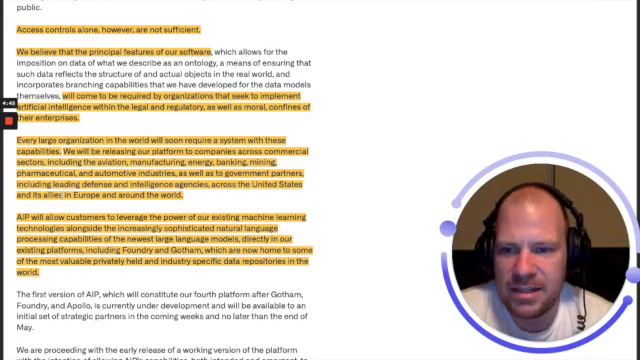
scroll(down, 3)
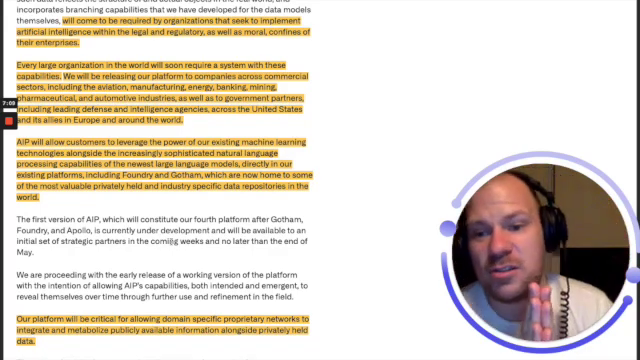
scroll(down, 3)
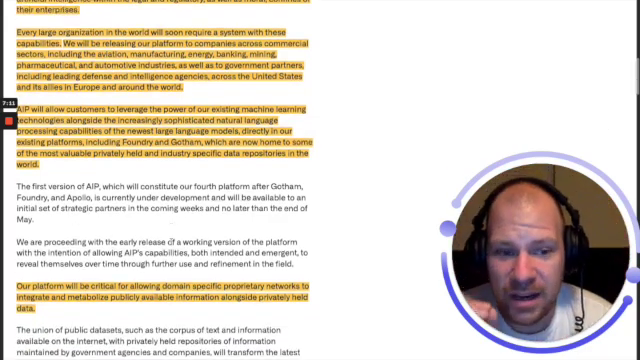
scroll(down, 3)
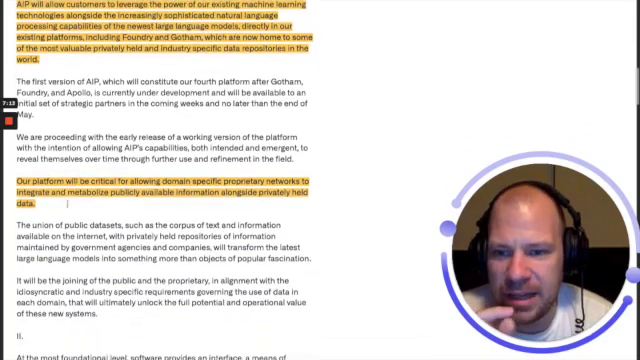
scroll(down, 3)
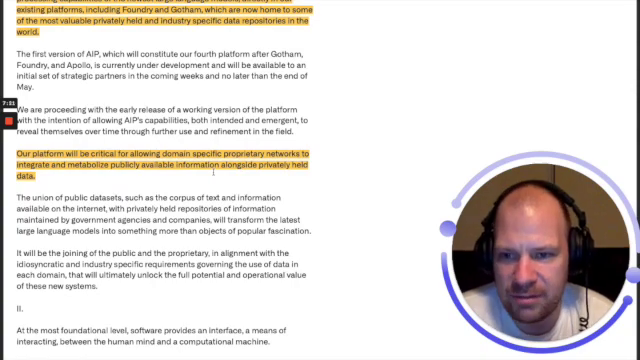
scroll(down, 3)
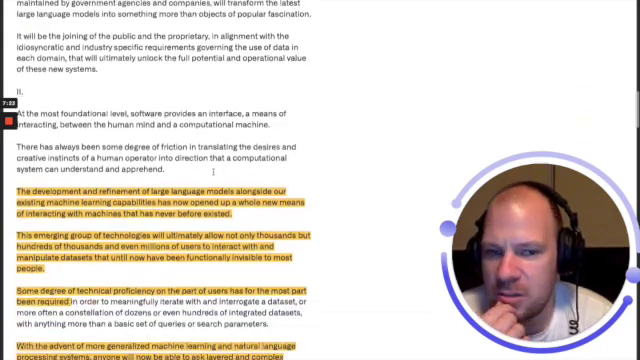
scroll(down, 3)
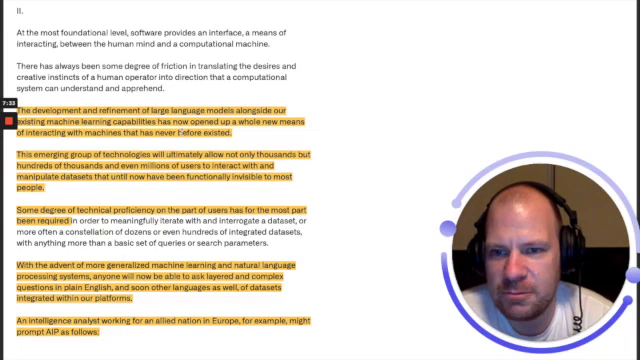
scroll(down, 3)
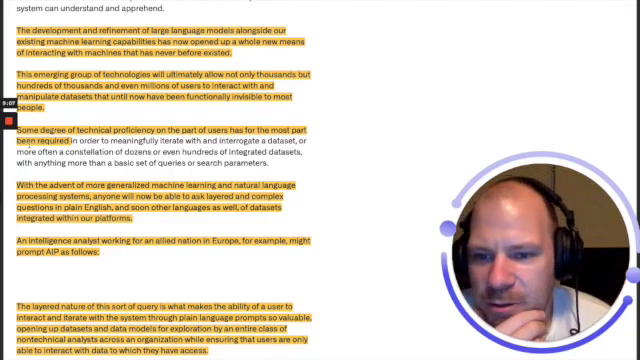
scroll(down, 3)
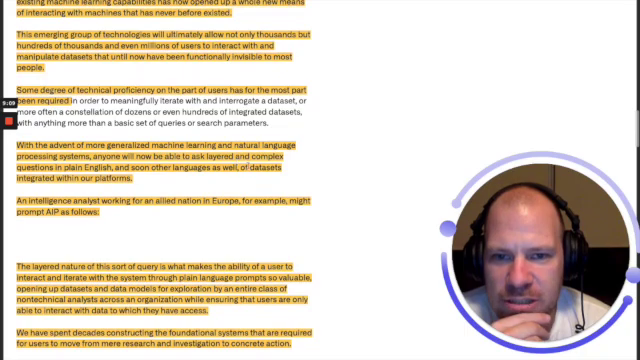
scroll(down, 3)
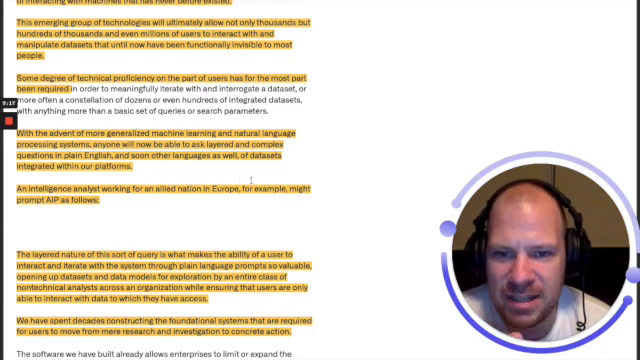
scroll(down, 3)
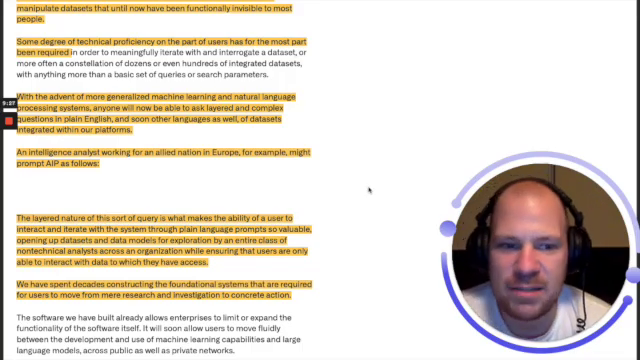
scroll(down, 3)
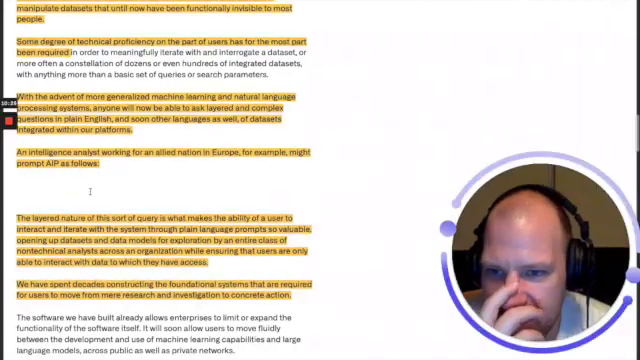
scroll(down, 3)
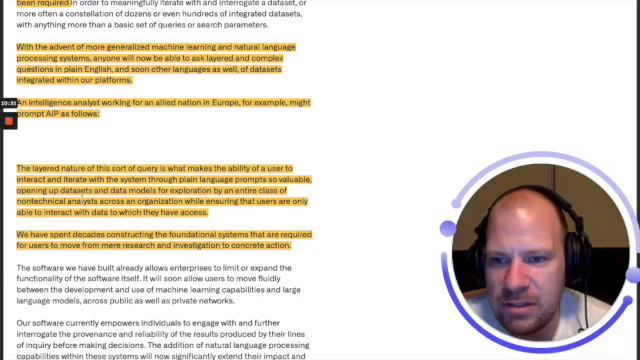
scroll(down, 3)
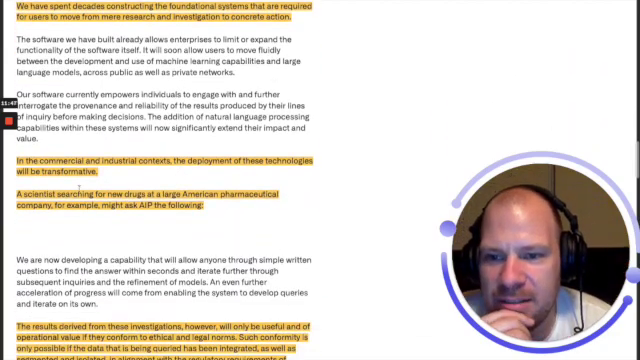
scroll(down, 3)
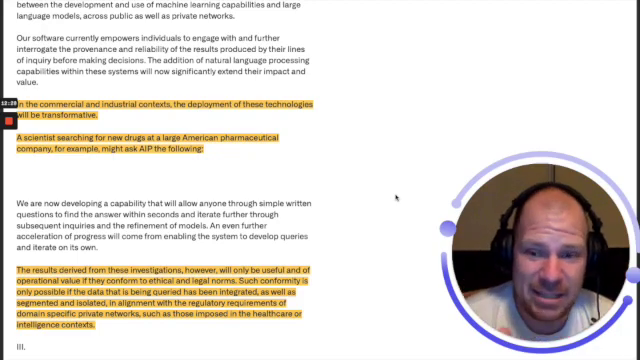
scroll(down, 3)
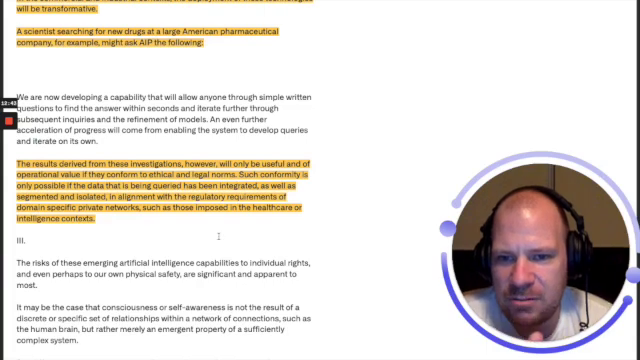
scroll(down, 3)
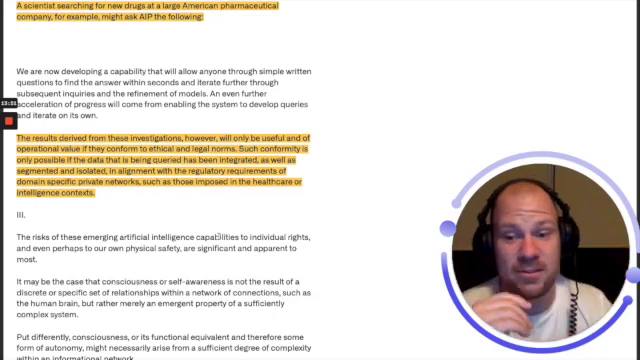
scroll(down, 3)
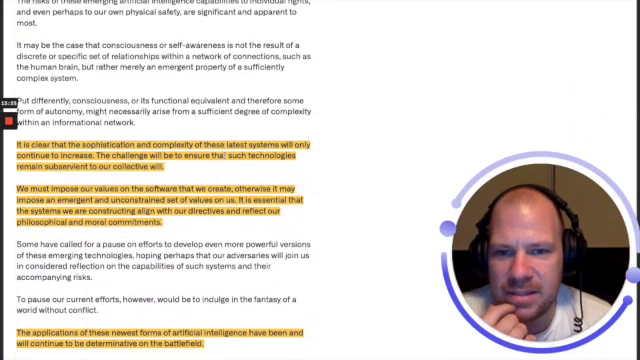
scroll(down, 3)
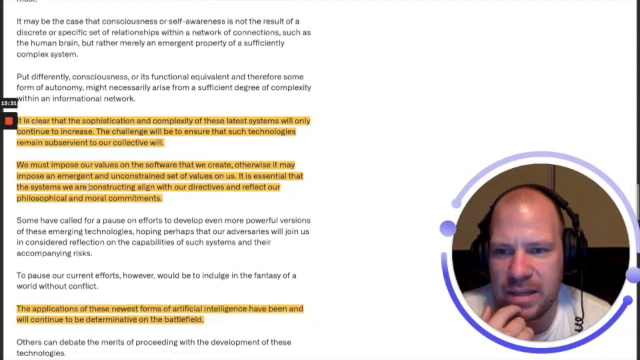
scroll(down, 3)
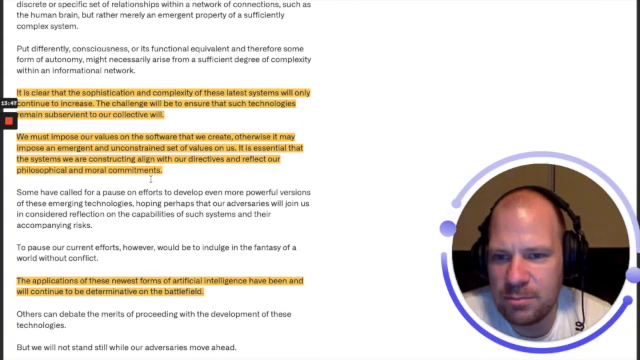
scroll(down, 3)
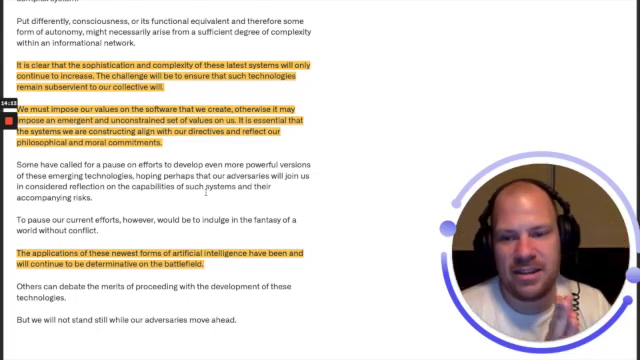
scroll(down, 3)
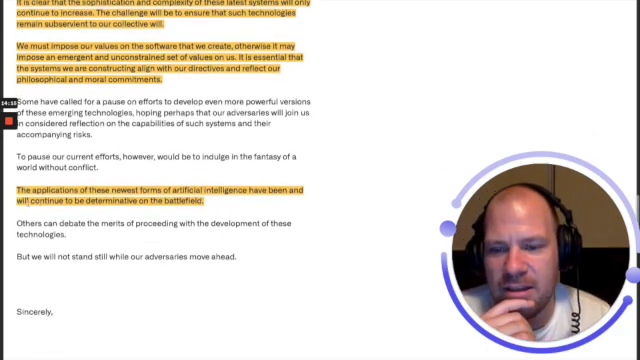